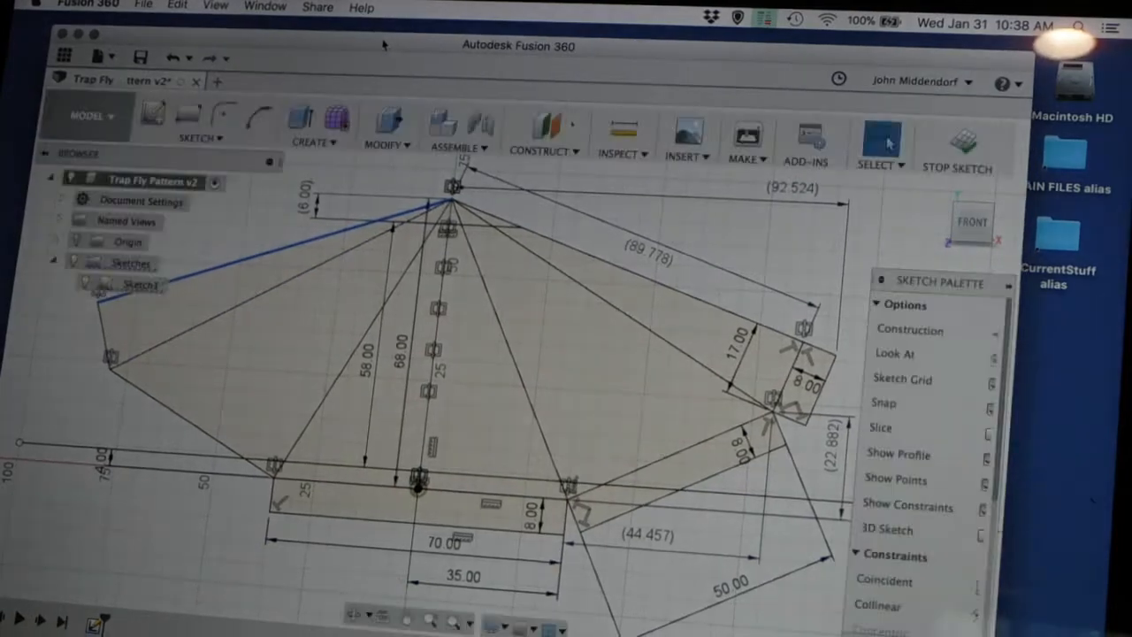
Open the 68.00-inch vertical center height dimension (d1) for editing.
click(416, 487)
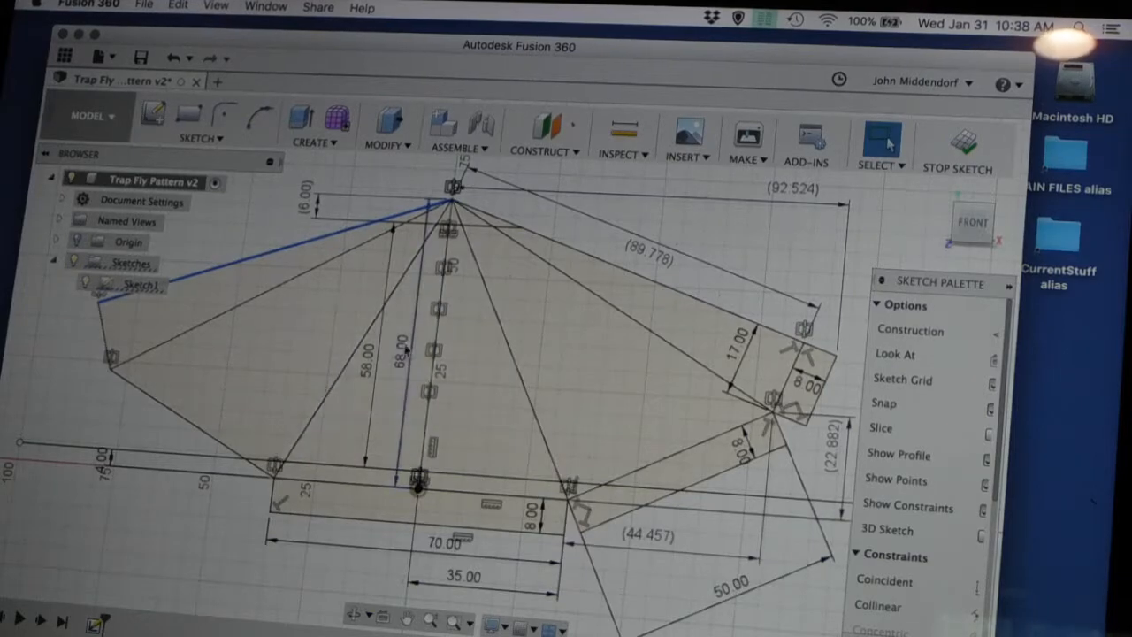
click(408, 381)
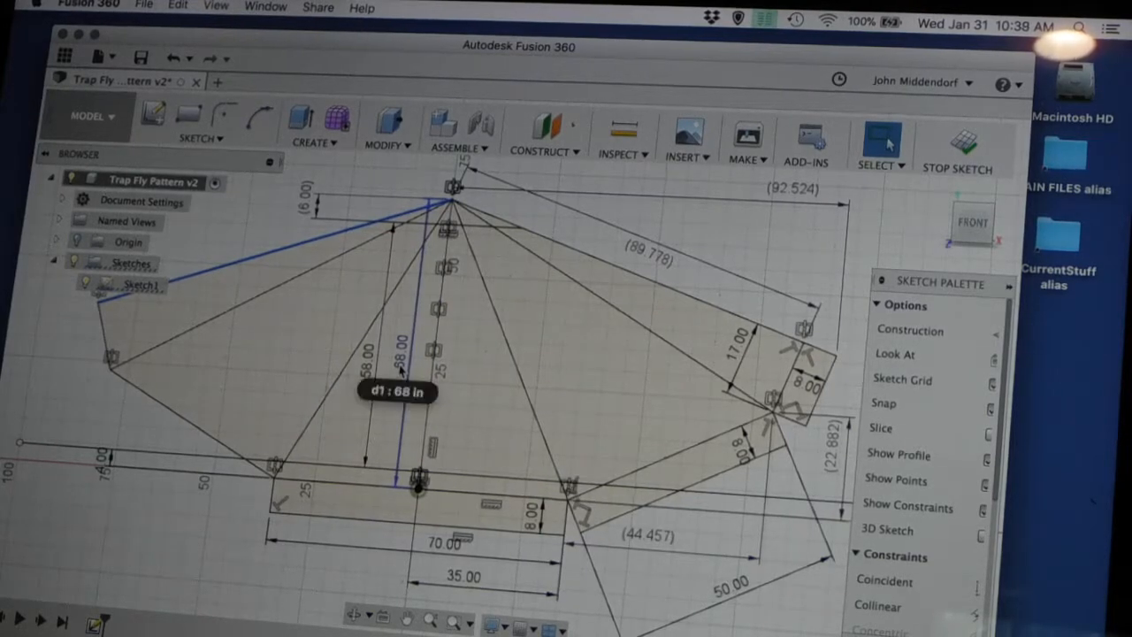